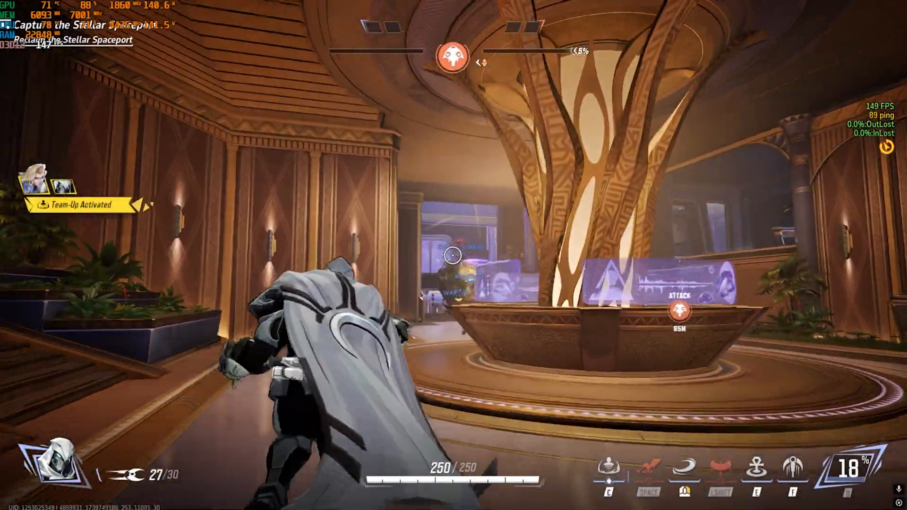
Leave the Marvel Rivals match and search Windows for 'allo'
left_click(453, 258)
type("allo")
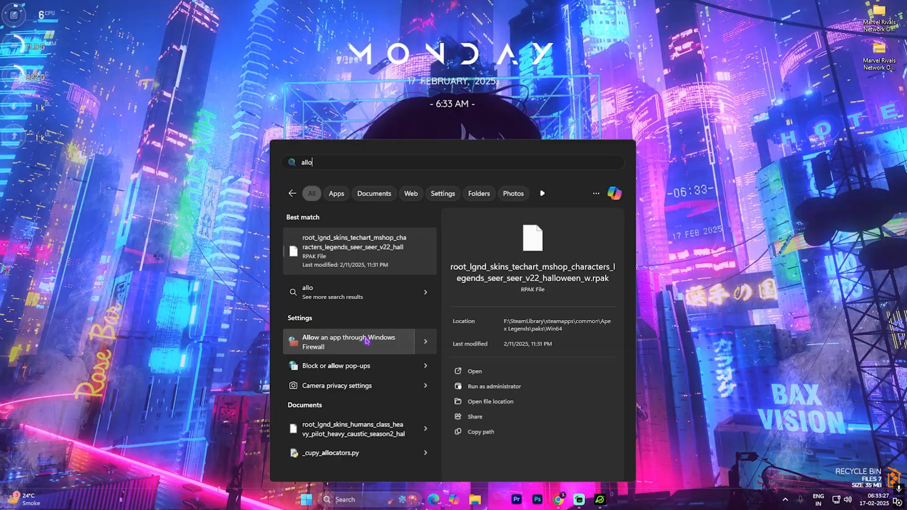
Add the MarvelRivals game to the Firewall's allowed apps and allow it on Private networks
left_click(348, 341)
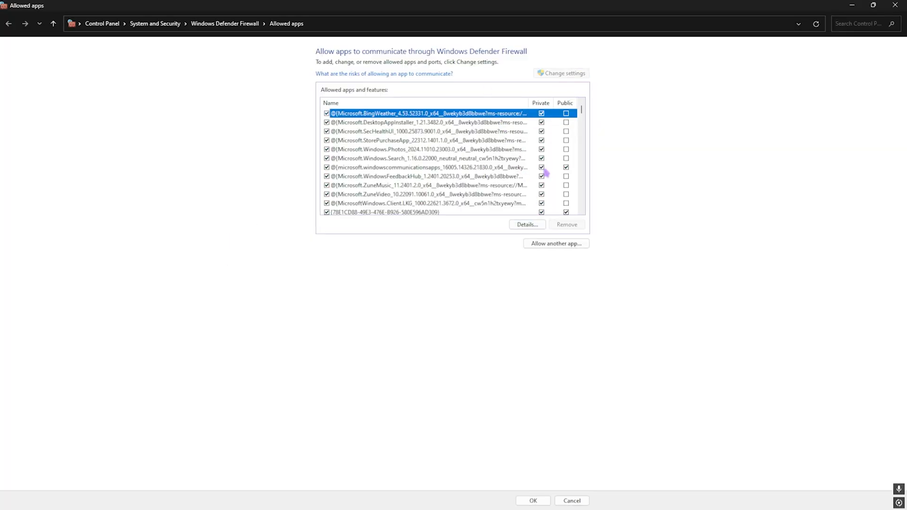
left_click(555, 243)
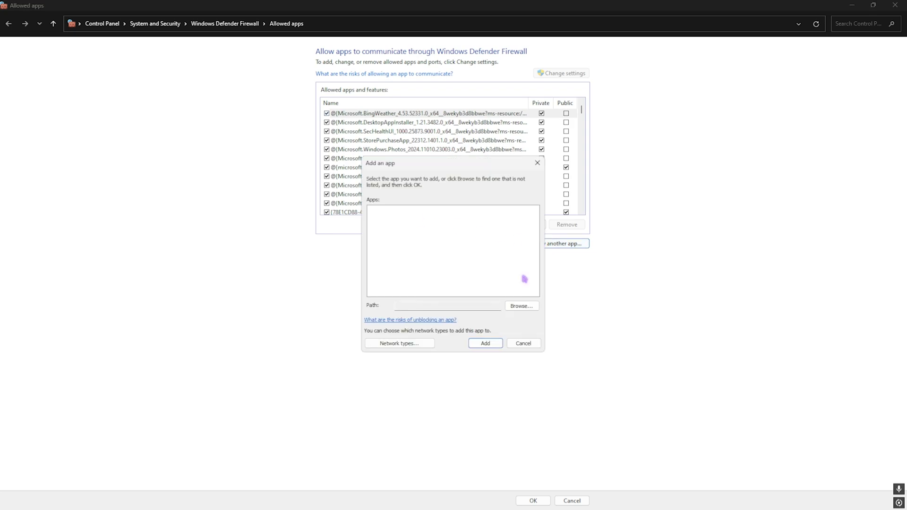
left_click(520, 306)
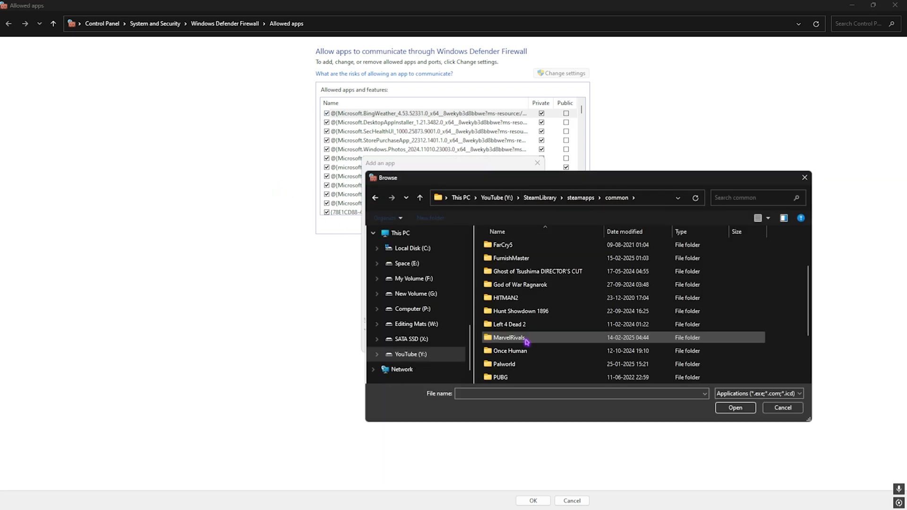
double_click(510, 337)
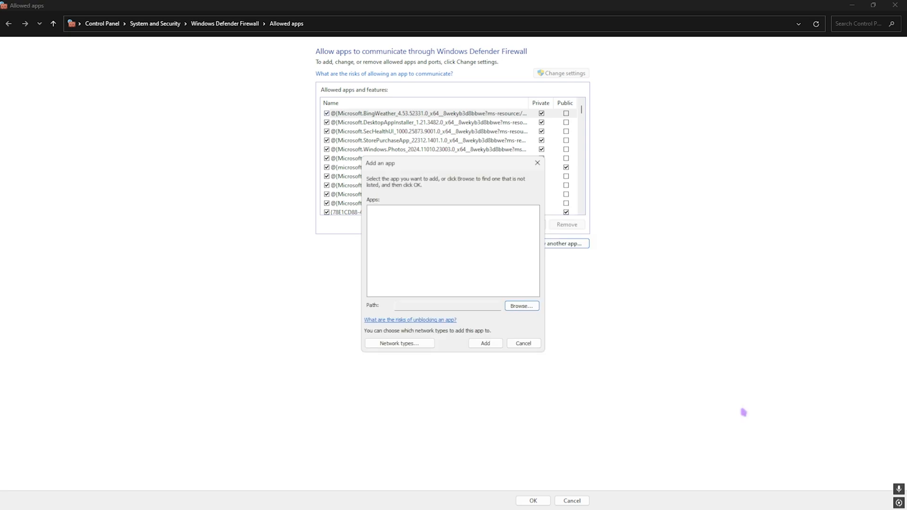
left_click(485, 343)
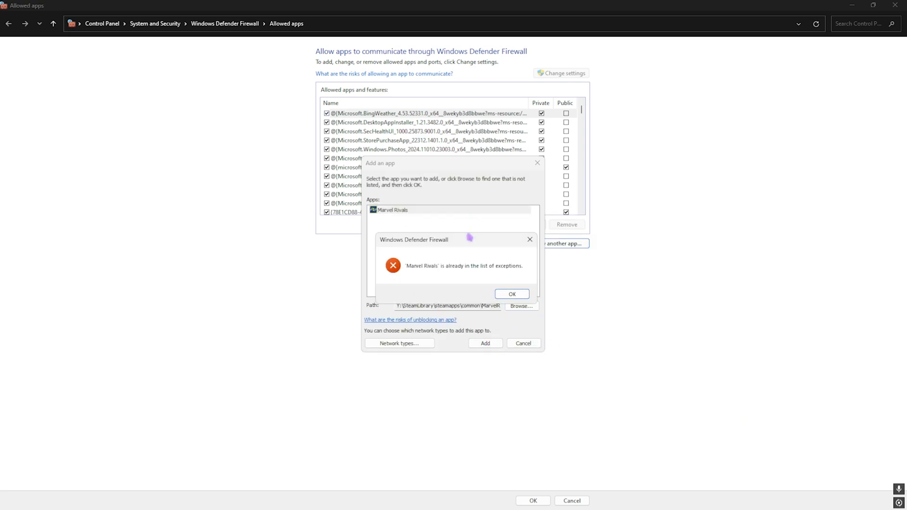
left_click(512, 293)
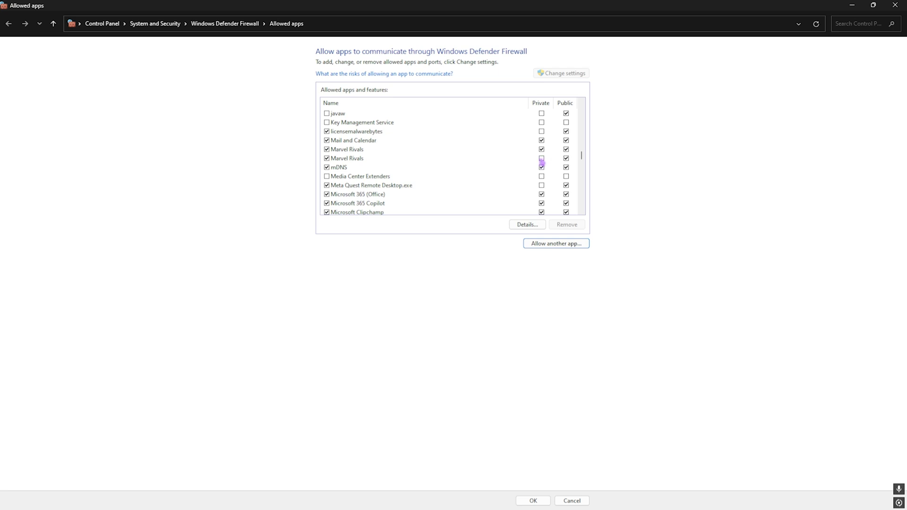
left_click(347, 158)
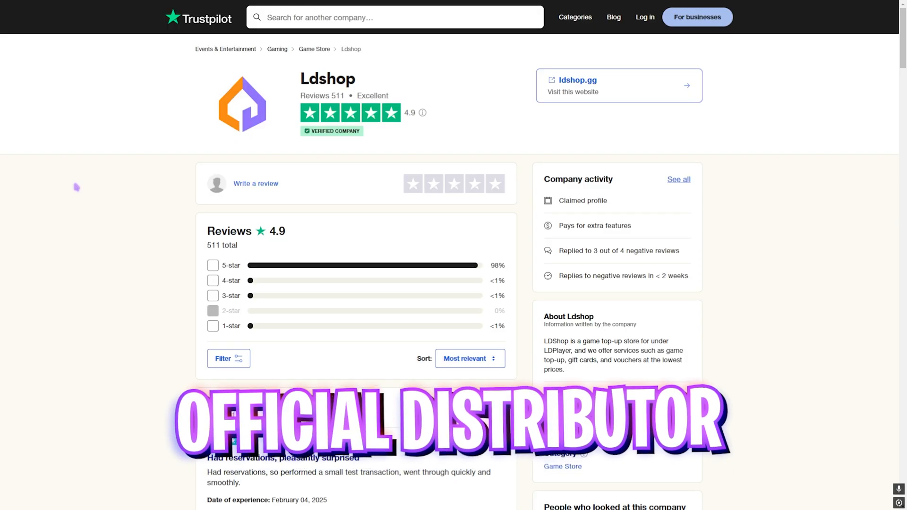
Scroll LDShop to Marvel Rivals, open its top-up page and pick 2180 Lattices
scroll("down", 3)
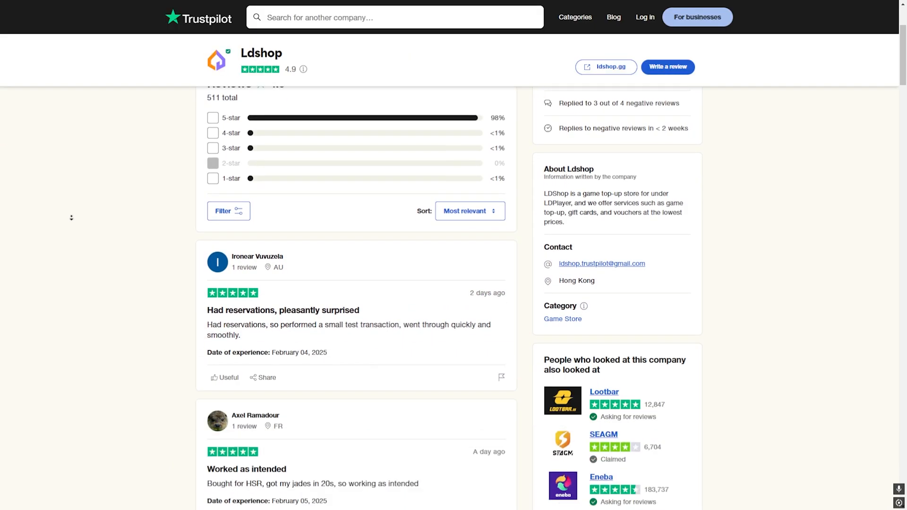
scroll("down", 3)
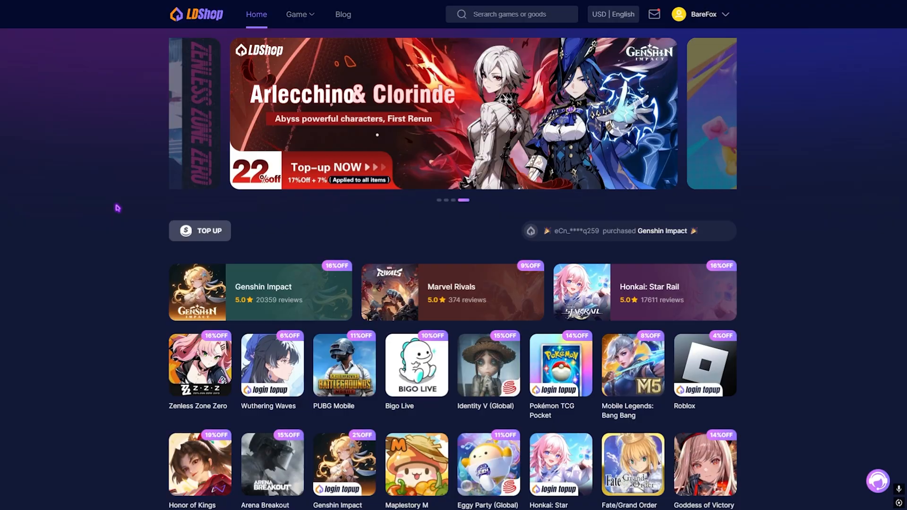
scroll("down", 3)
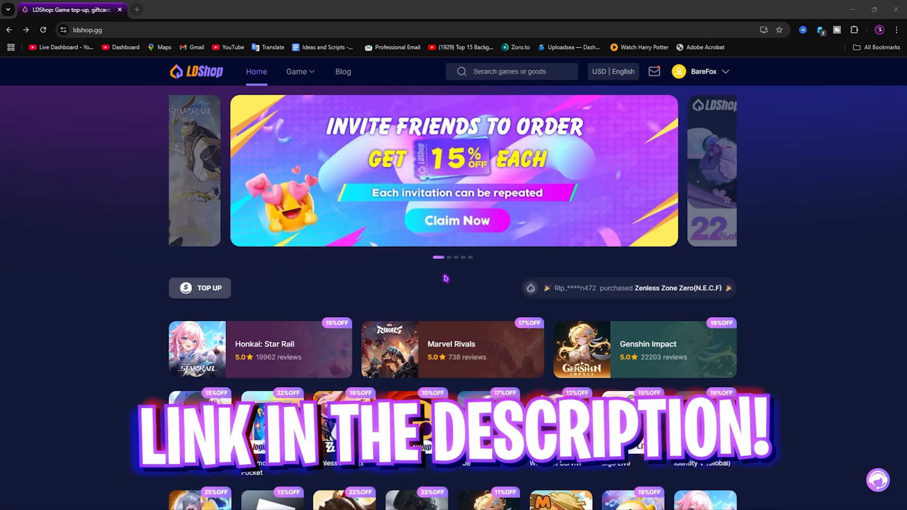
left_click(452, 347)
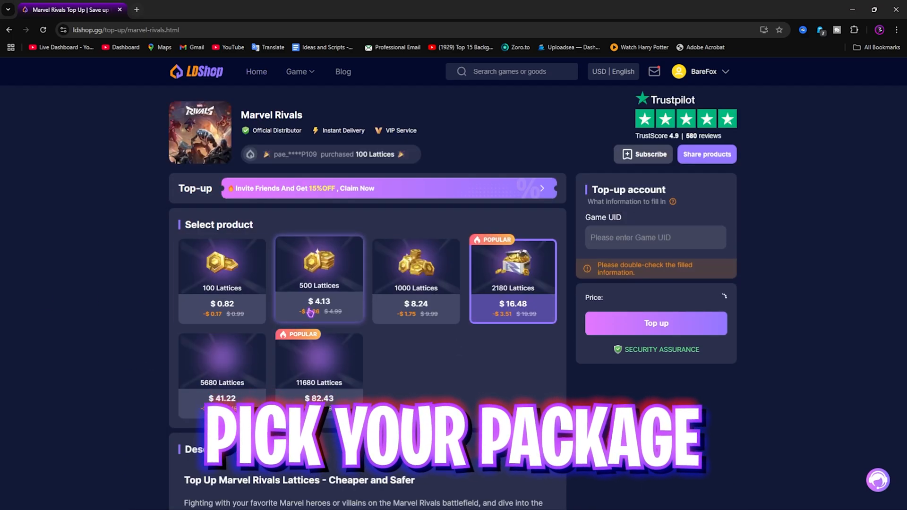
scroll("down", 3)
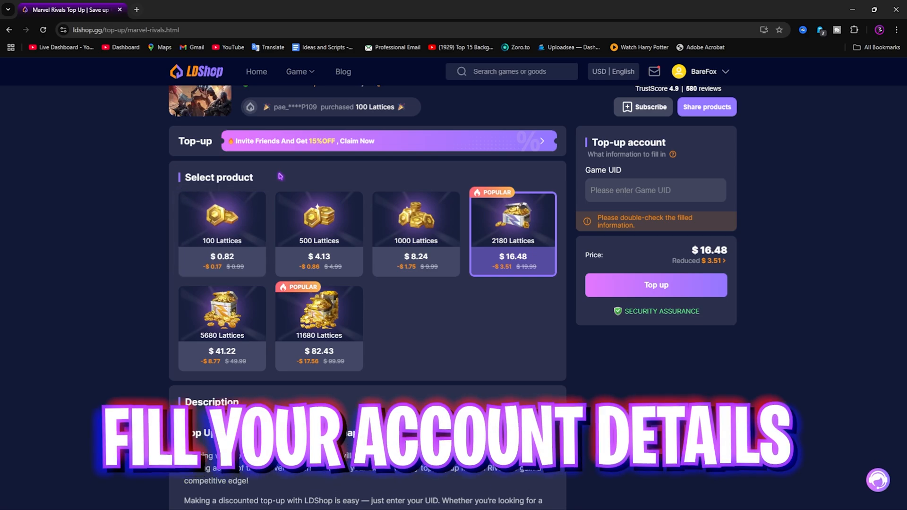
left_click(222, 226)
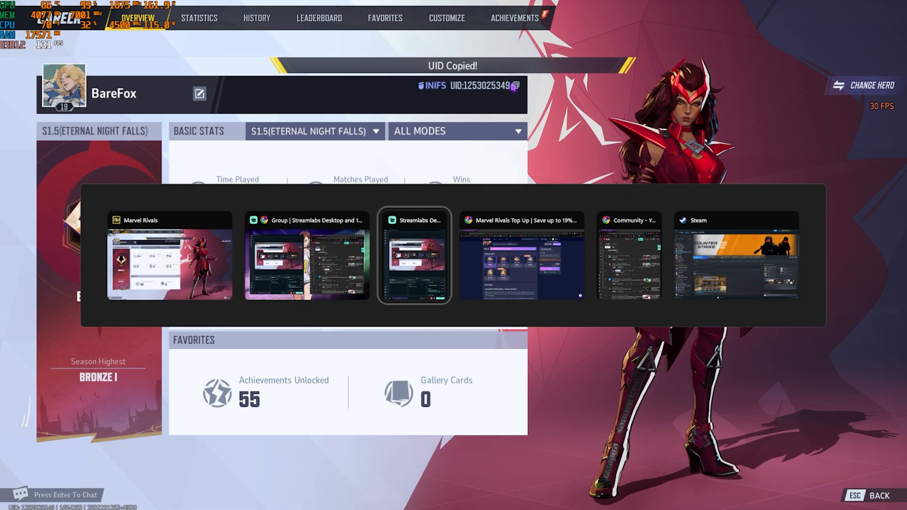
Return to the LDShop top-up page and confirm the payment as transaction completed
left_click(520, 258)
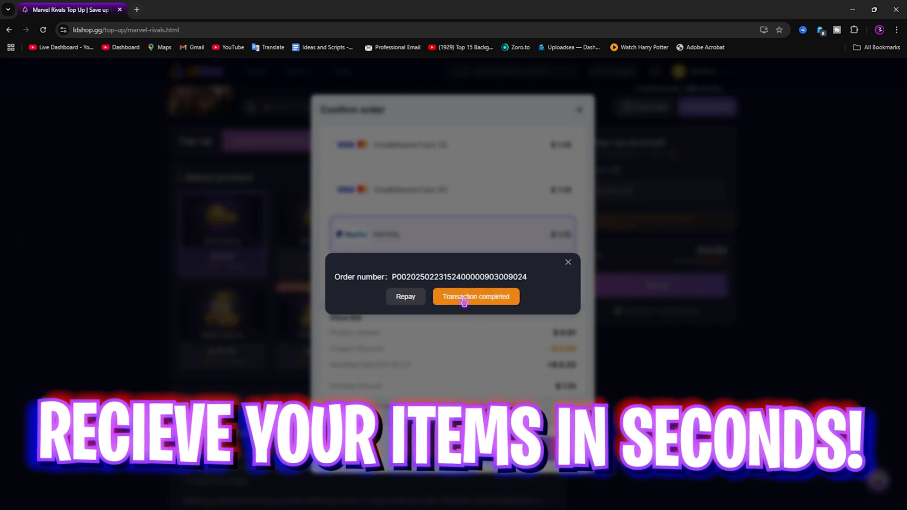
left_click(476, 296)
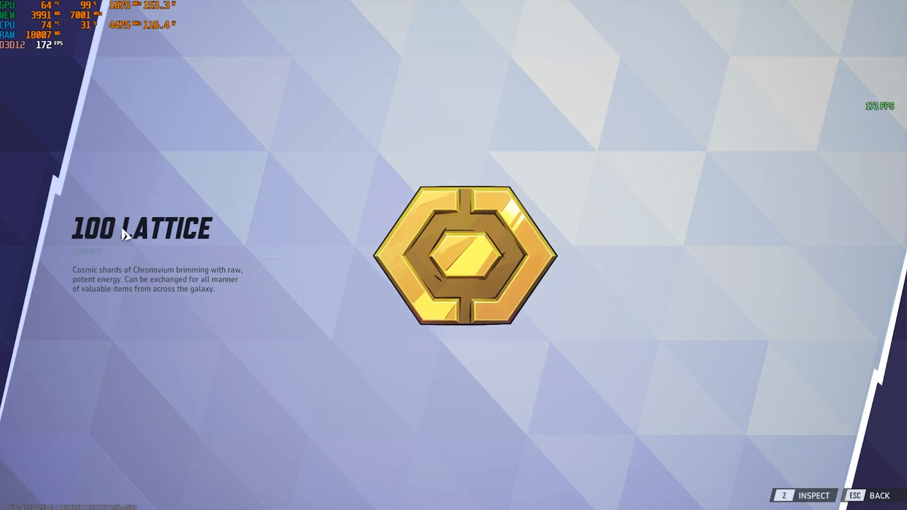
mouse_move(142, 240)
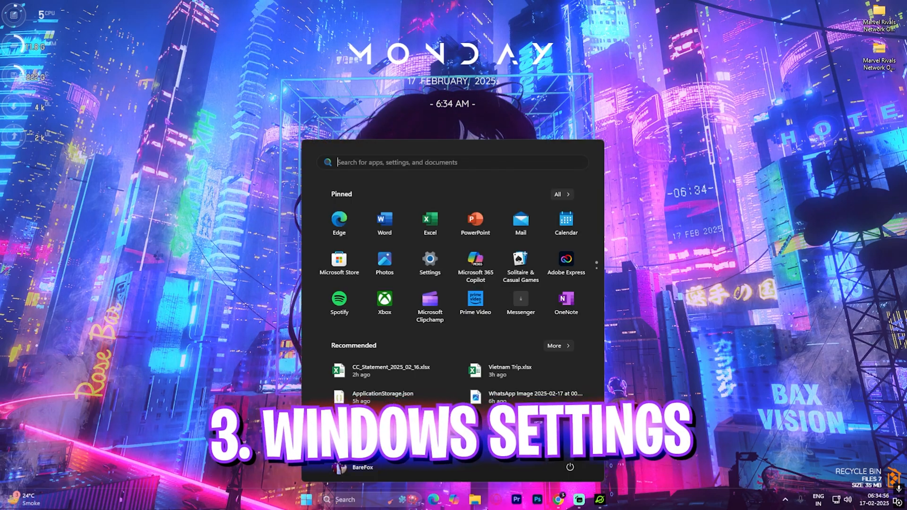
Confirm Ethernet's metered connection is off, then go to Advanced network settings
left_click(430, 260)
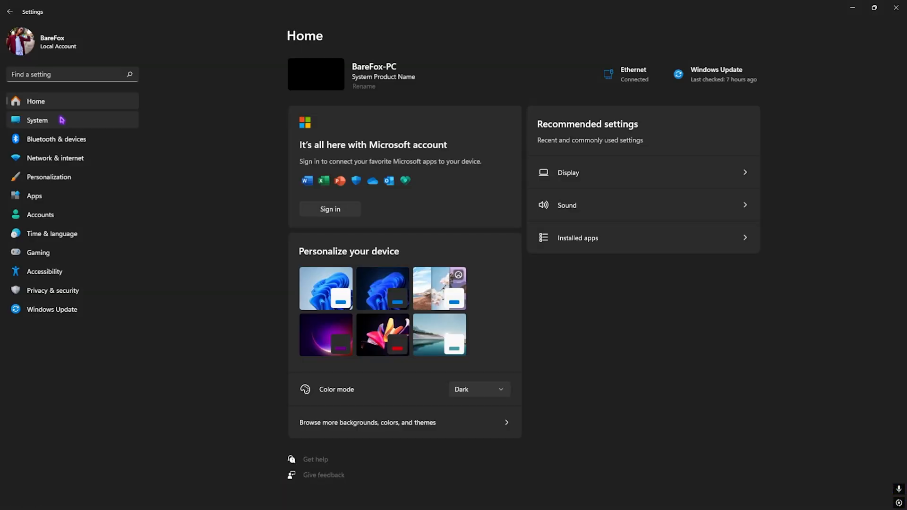
left_click(54, 158)
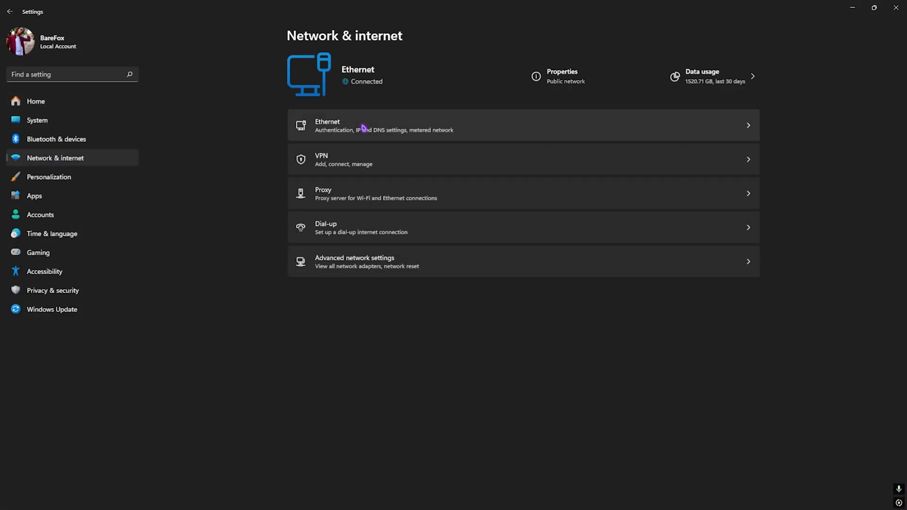
left_click(520, 125)
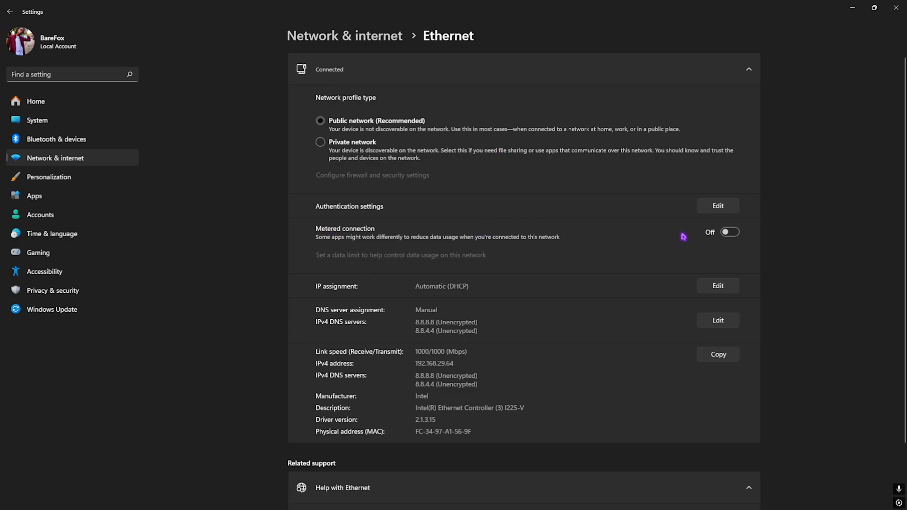
mouse_move(703, 233)
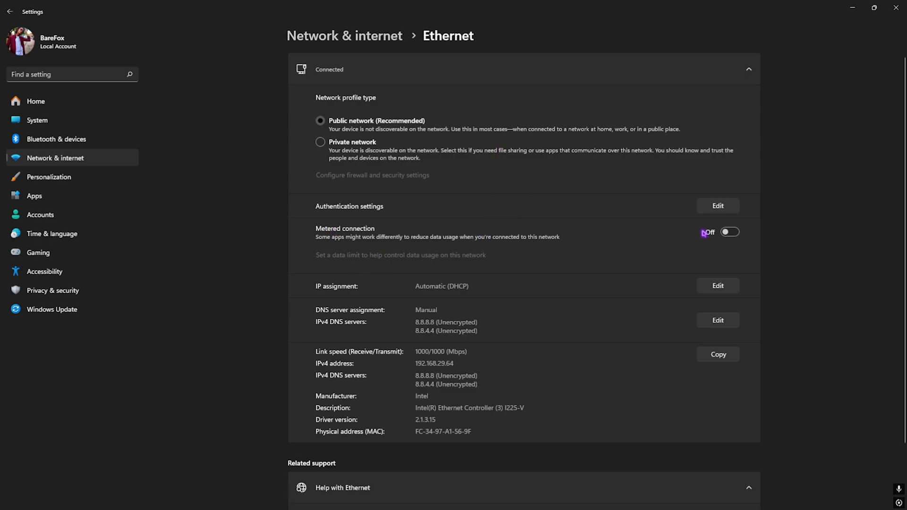
left_click(9, 11)
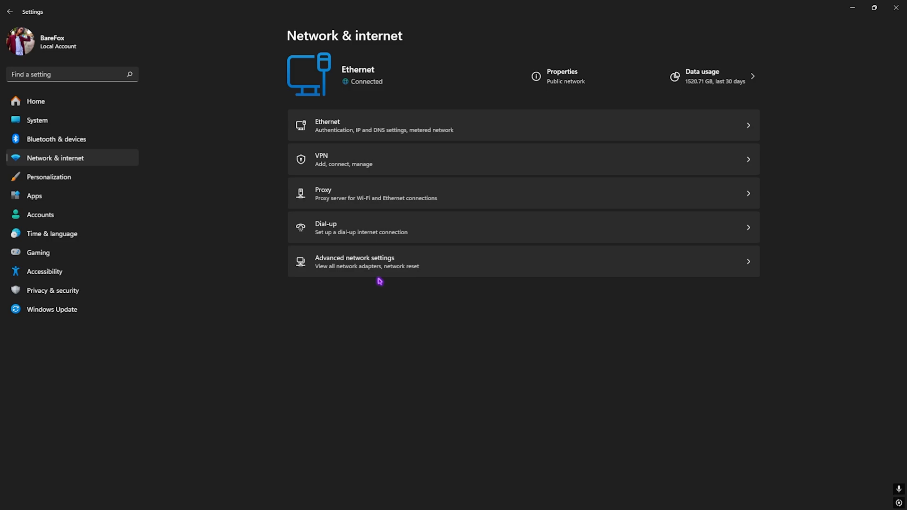
left_click(355, 261)
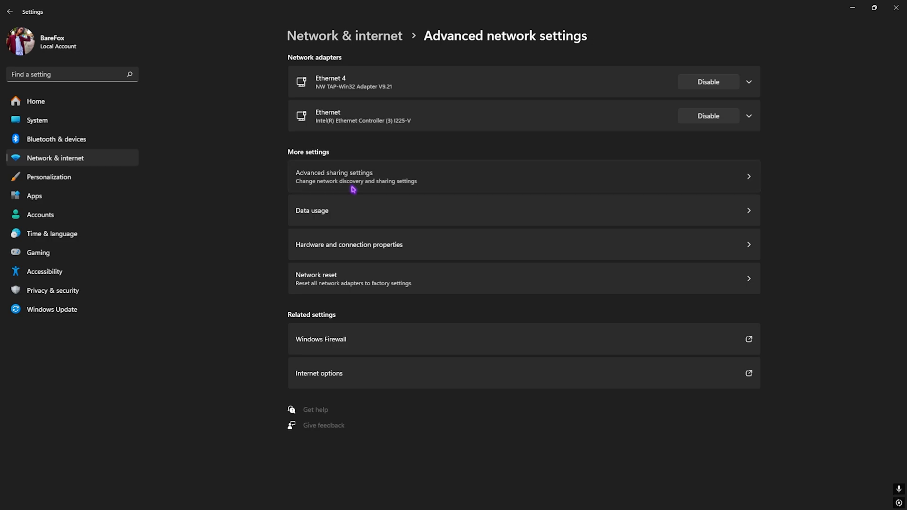
Review public-network sharing: network discovery on, file and printer sharing off
left_click(356, 176)
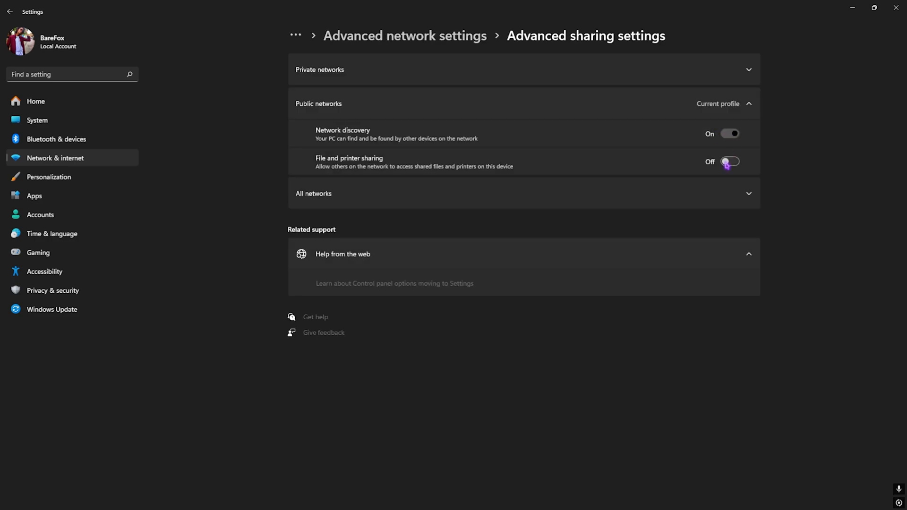
left_click(9, 11)
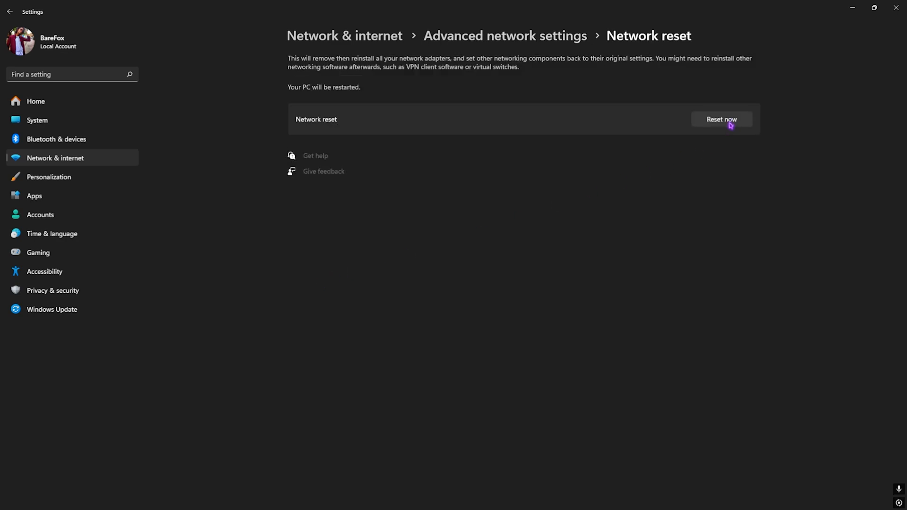
mouse_move(392, 46)
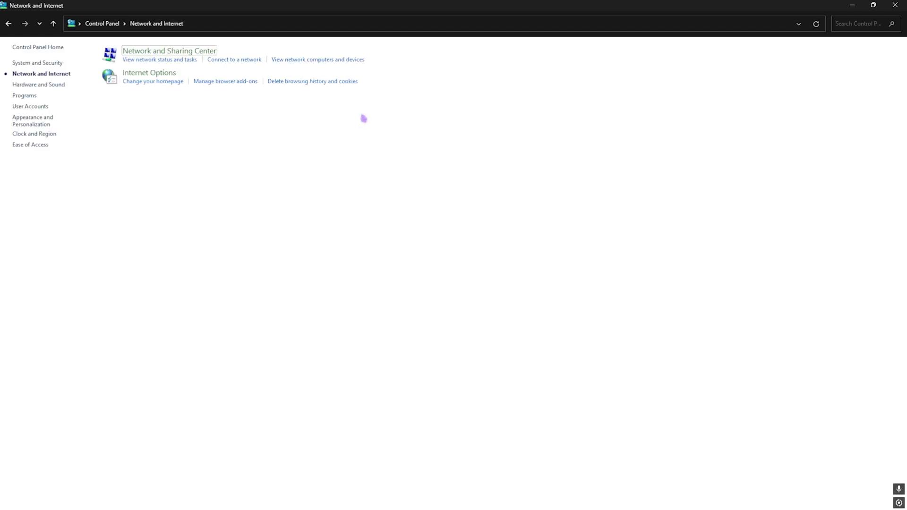
Stop Windows turning off the Ethernet adapter to save power
left_click(168, 51)
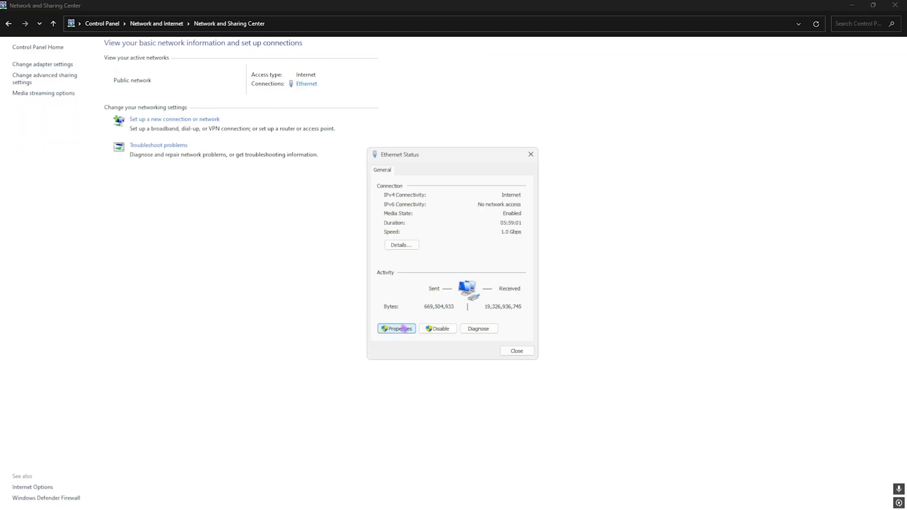
left_click(396, 329)
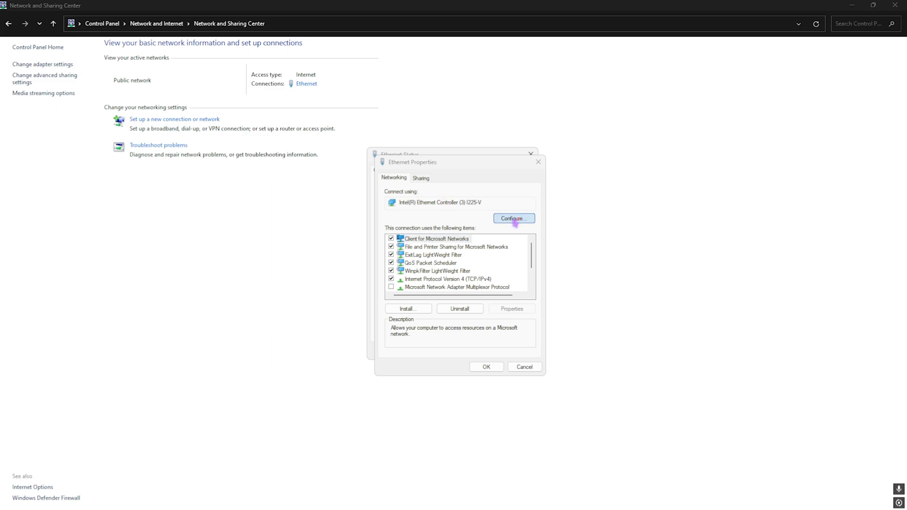
left_click(512, 218)
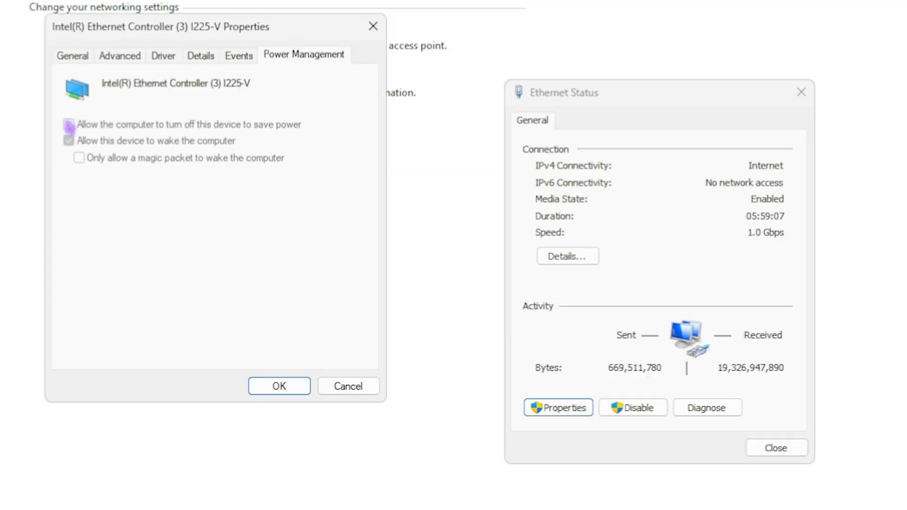
left_click(69, 124)
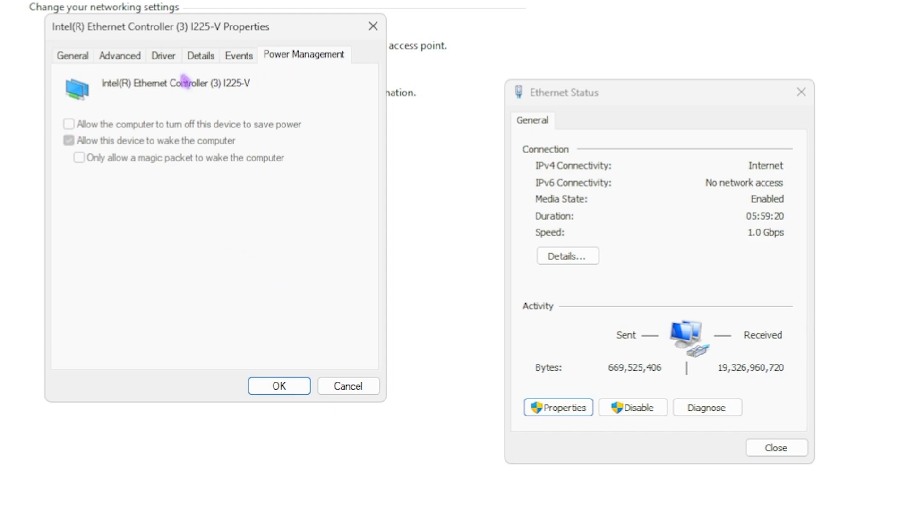
Disable ARP Offload, Flow Control and Jumbo Packet in the adapter's advanced properties and apply
left_click(119, 55)
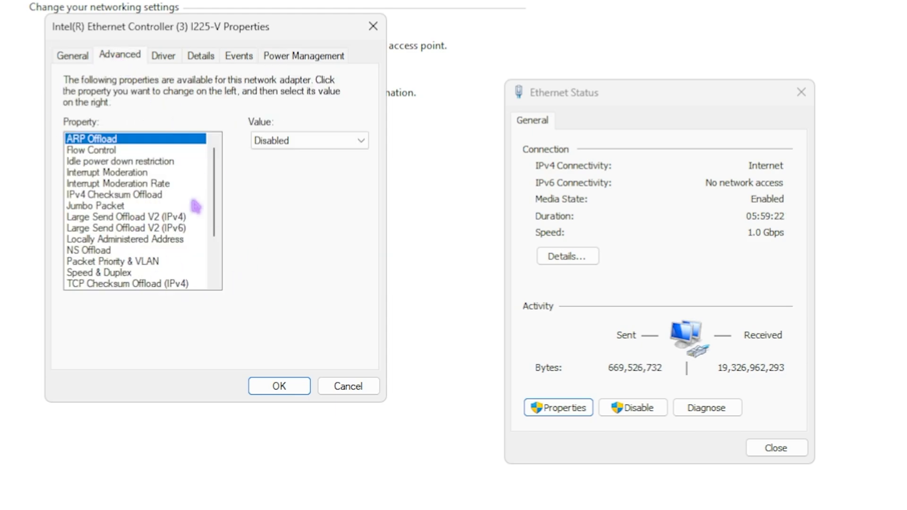
left_click(91, 150)
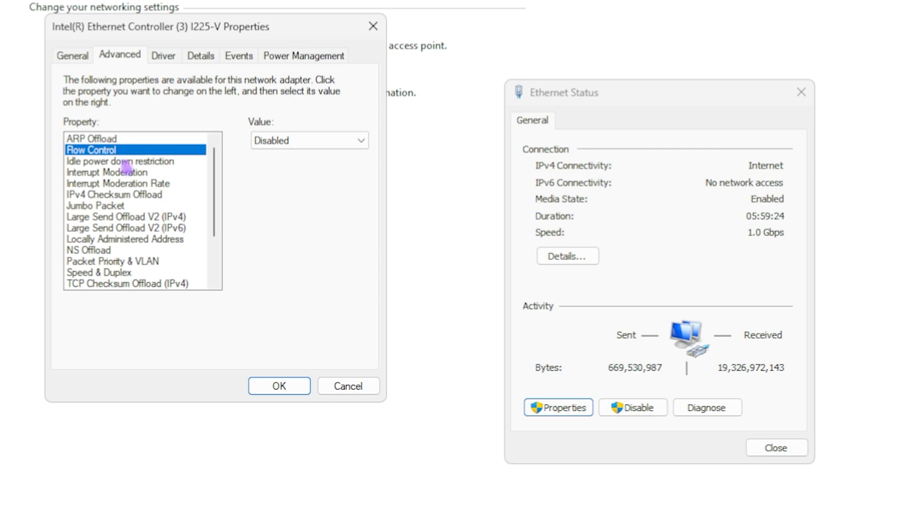
left_click(96, 205)
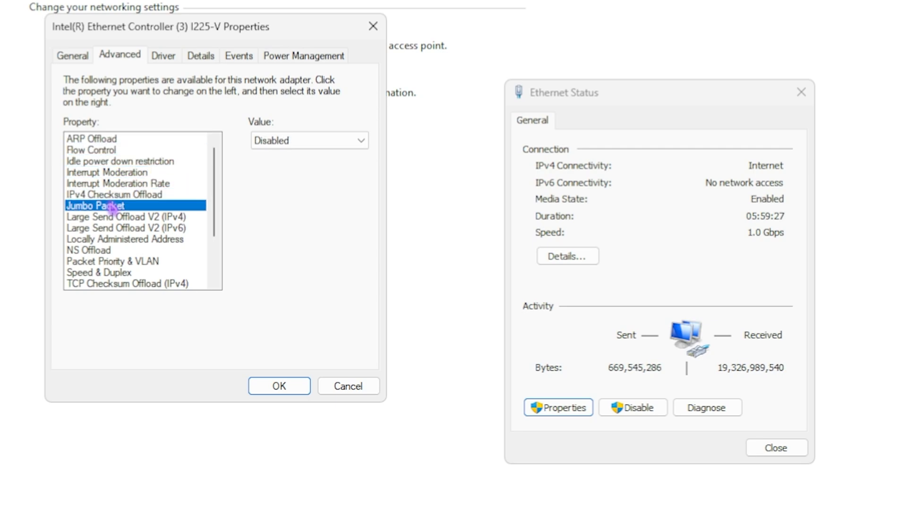
left_click(88, 250)
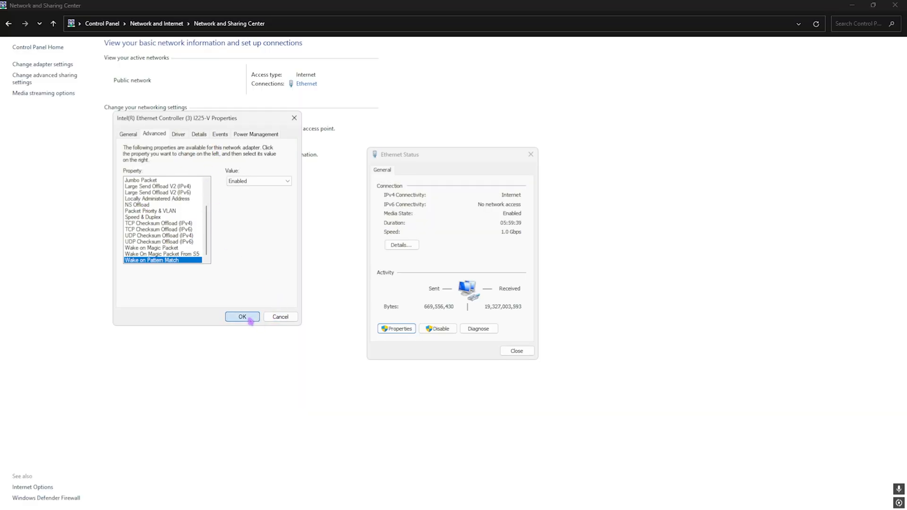
left_click(241, 317)
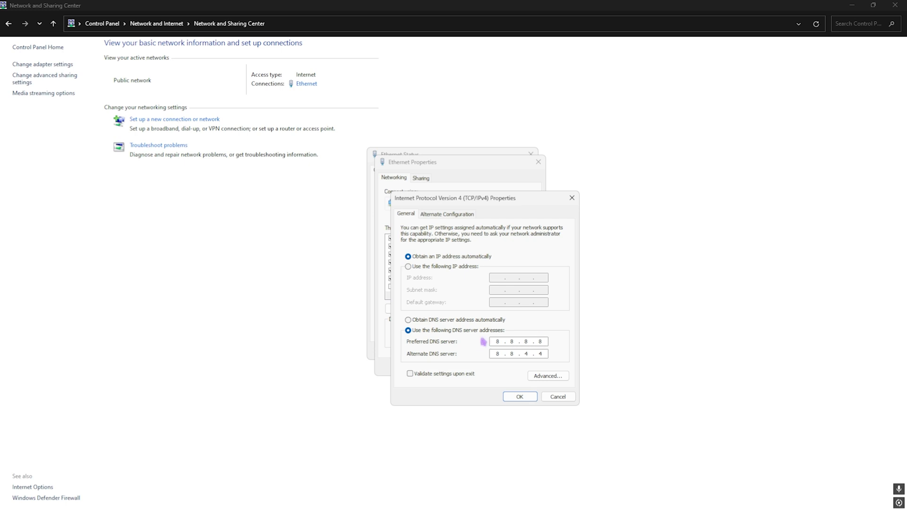
Confirm DNS servers 8.8.8.8 and 8.8.4.4 in the Ethernet IPv4 properties
left_click(519, 397)
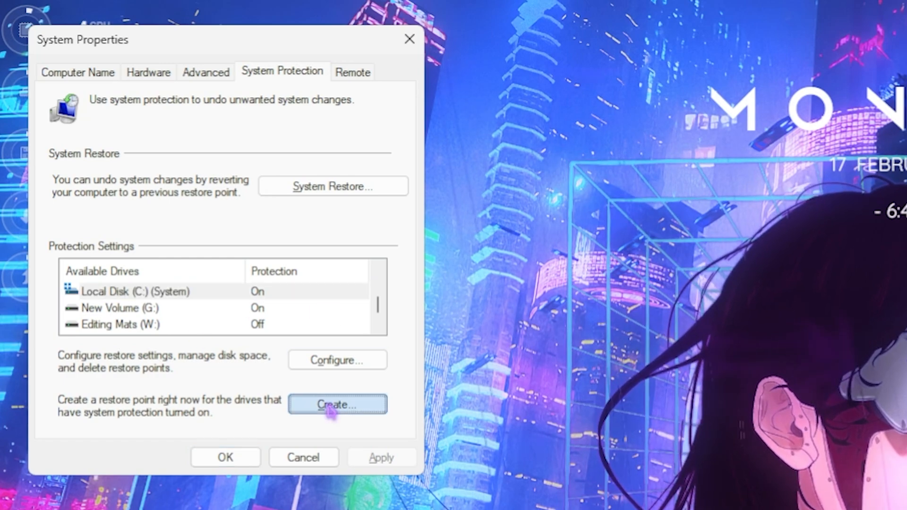
Create a new restore point from the System Protection tab
left_click(337, 403)
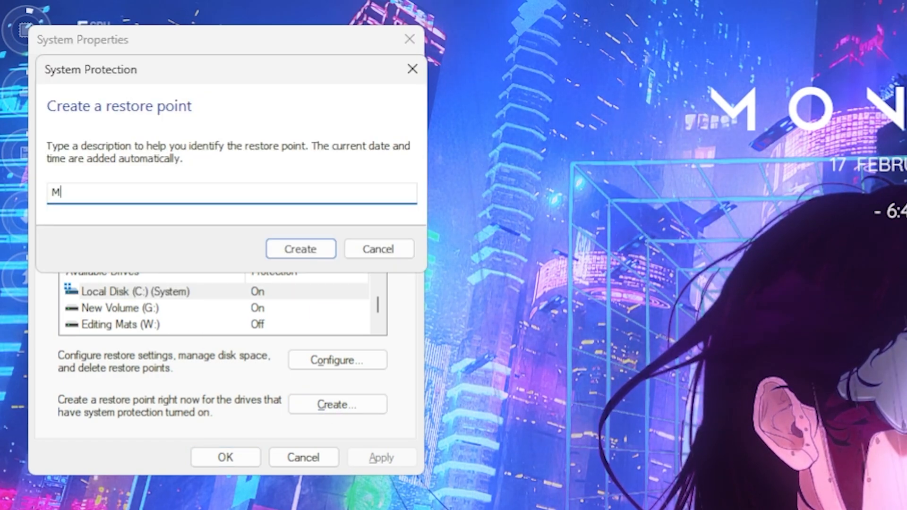
left_click(300, 249)
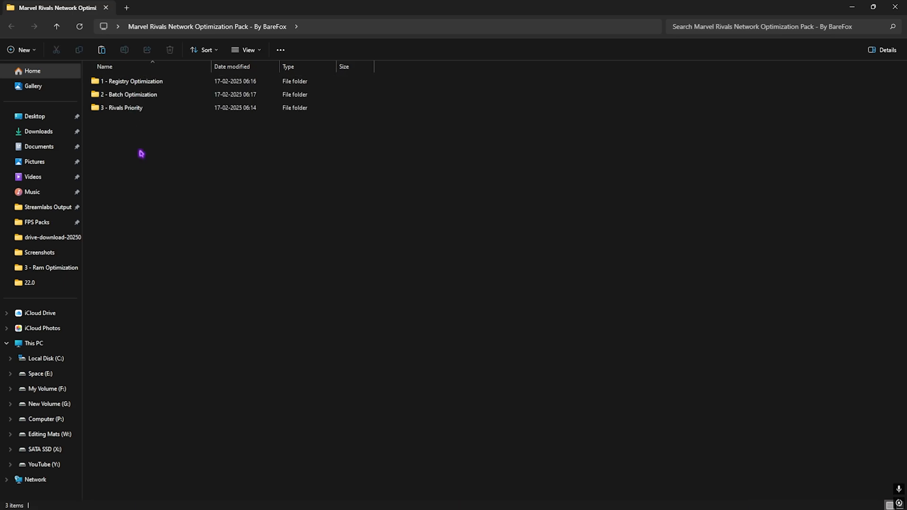
Preview Boost System Responsiveness in Notepad, select the Registry Optimization .reg files, return to the pack
double_click(132, 81)
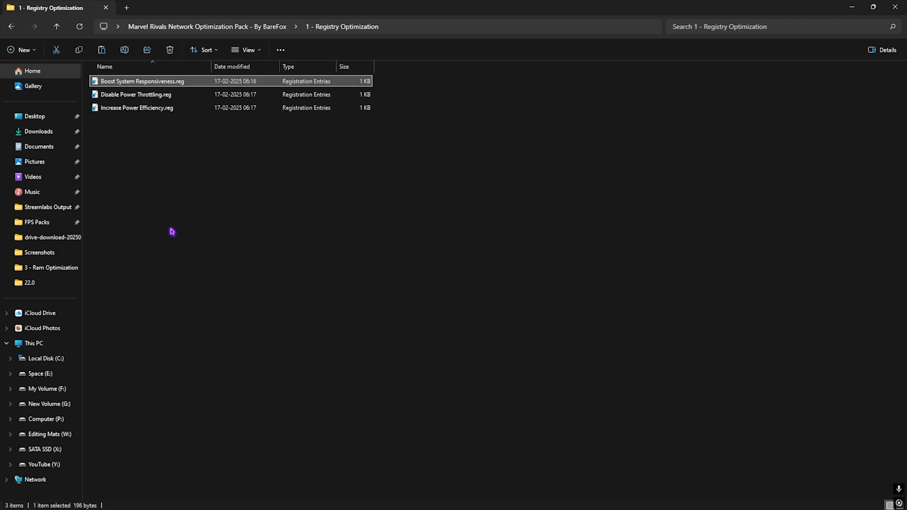
double_click(142, 81)
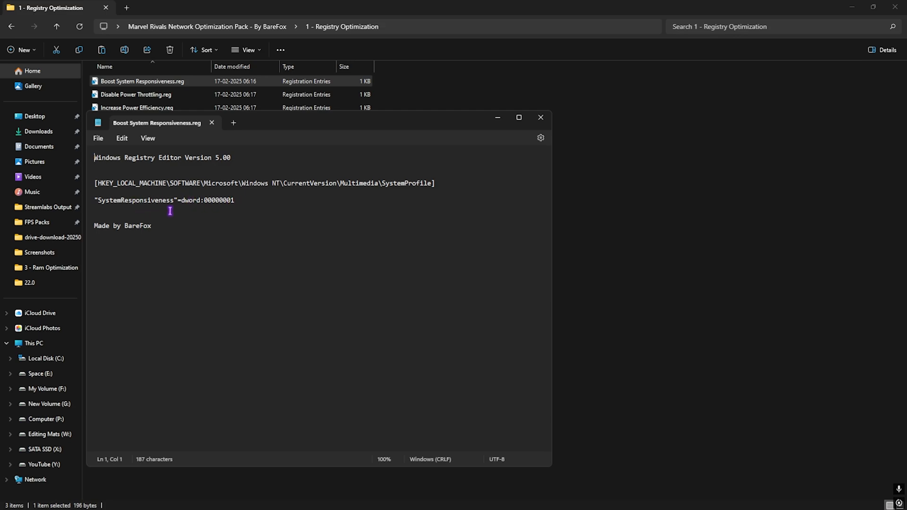
mouse_move(174, 208)
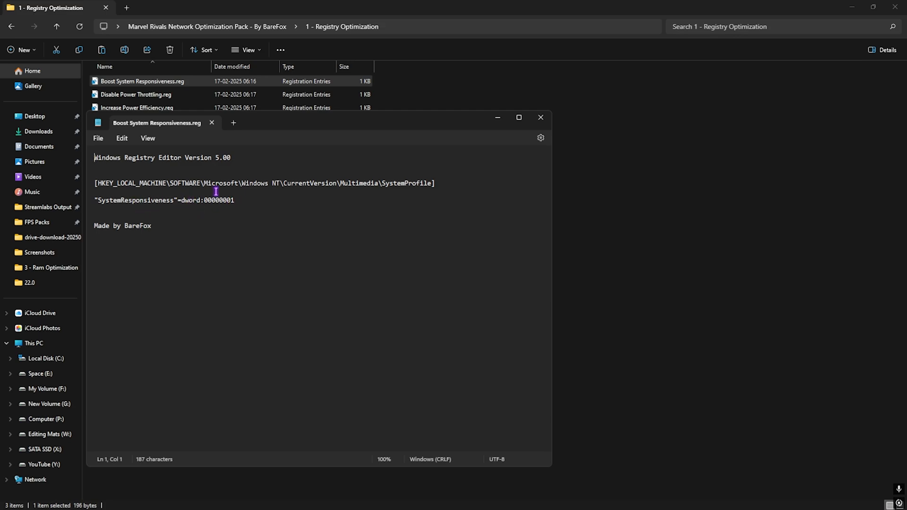
left_click(540, 118)
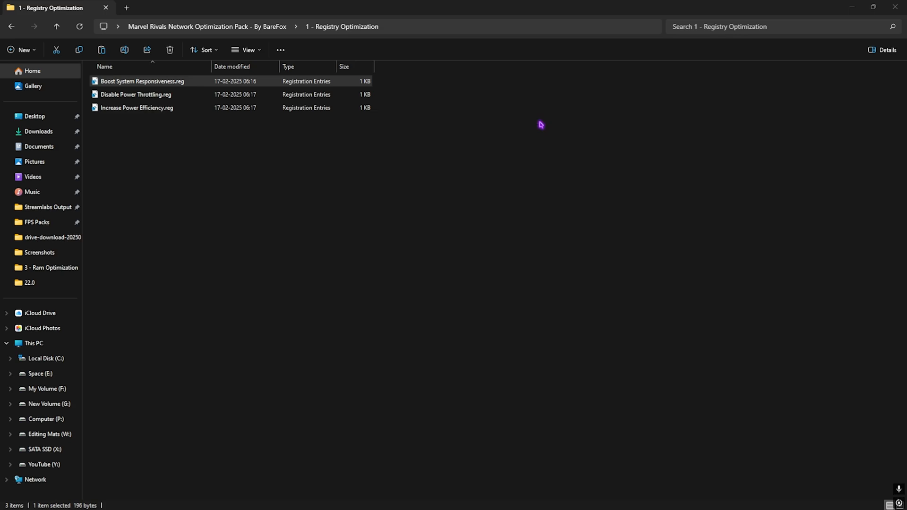
left_click(141, 81)
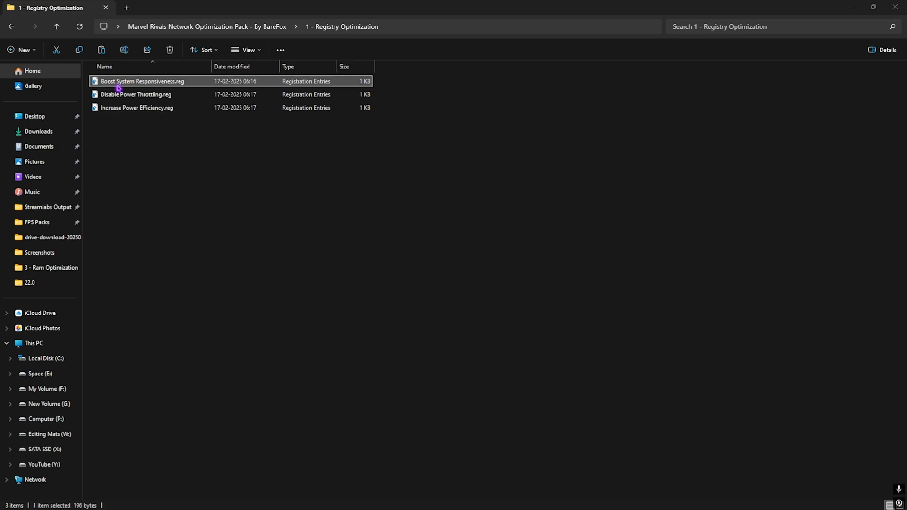
left_click(137, 107)
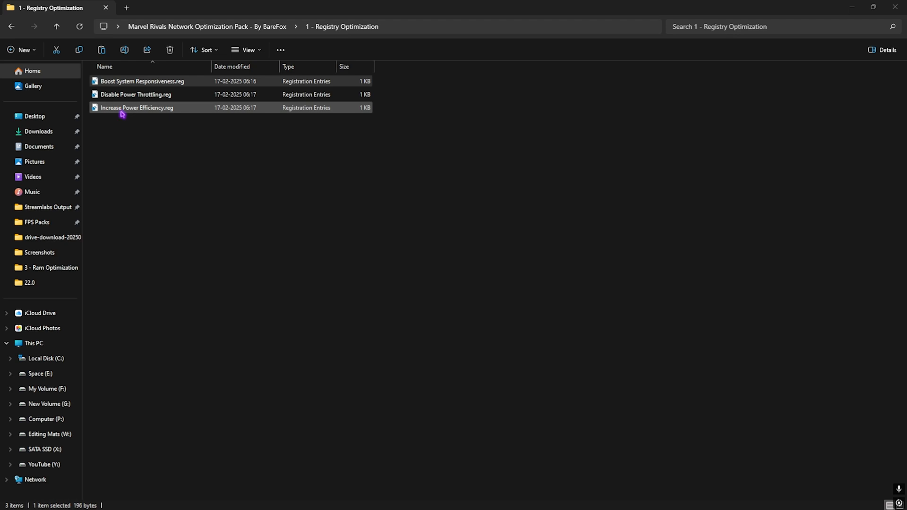
left_click(142, 81)
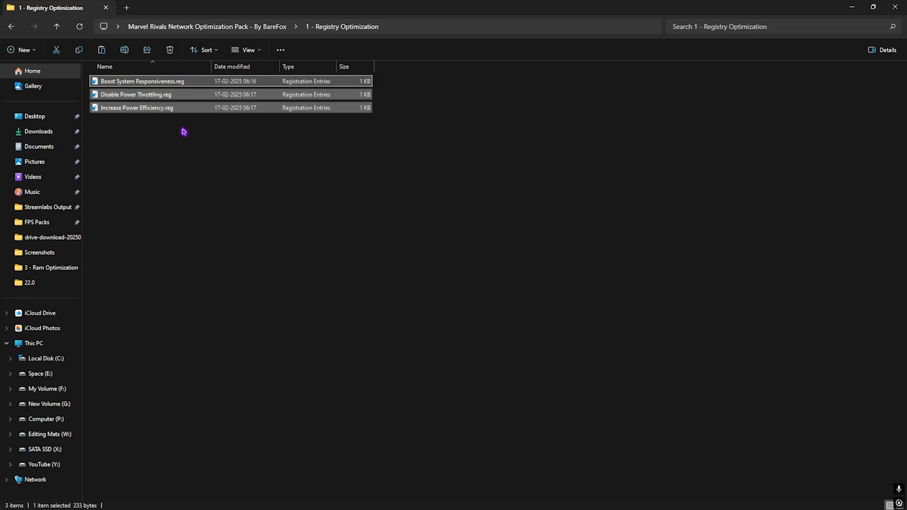
left_click(11, 26)
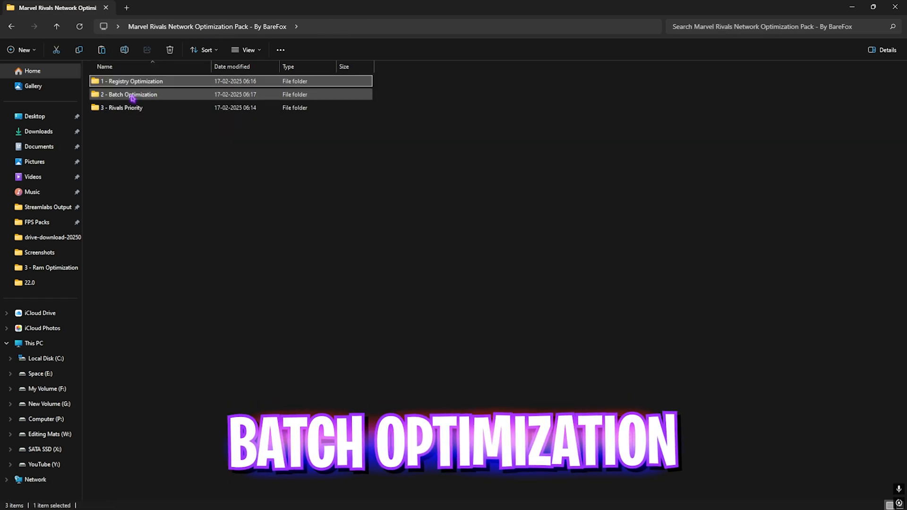
Open '2 - Batch Optimization' and review the BareFox Network Optimizer script in Notepad
double_click(129, 94)
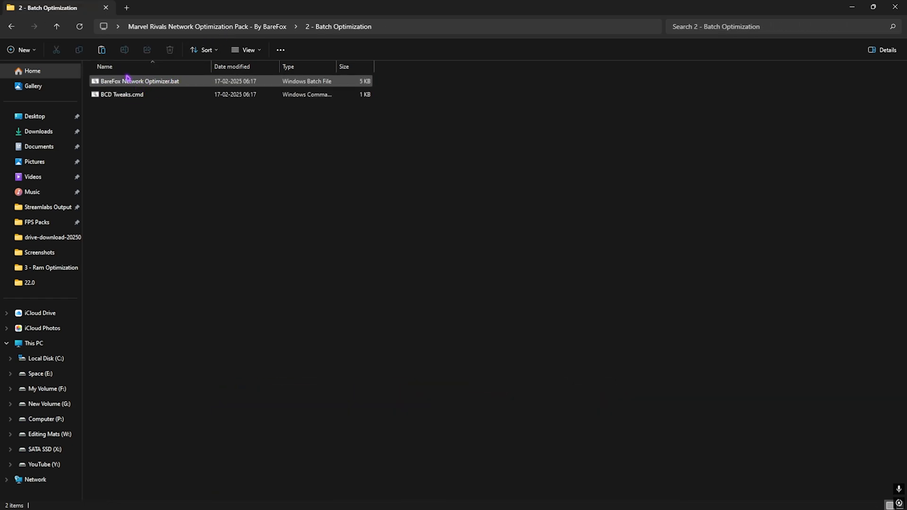
left_click(139, 81)
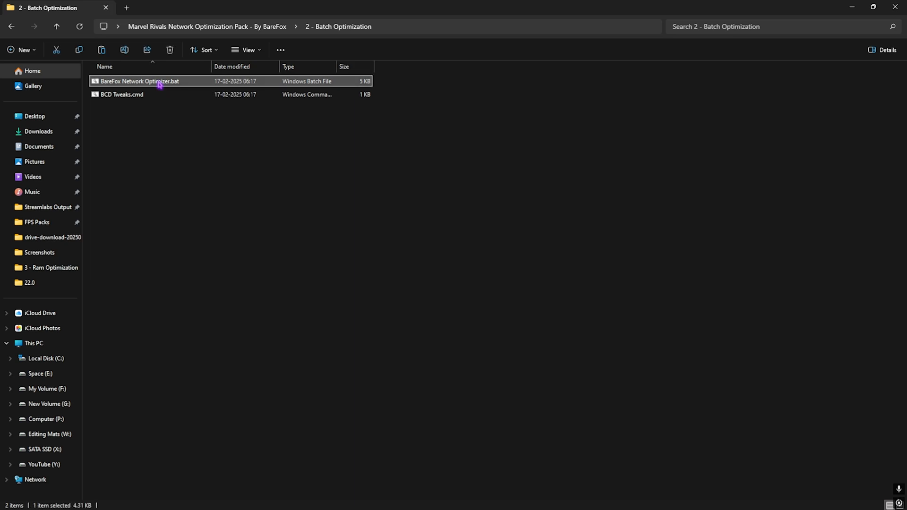
right_click(138, 81)
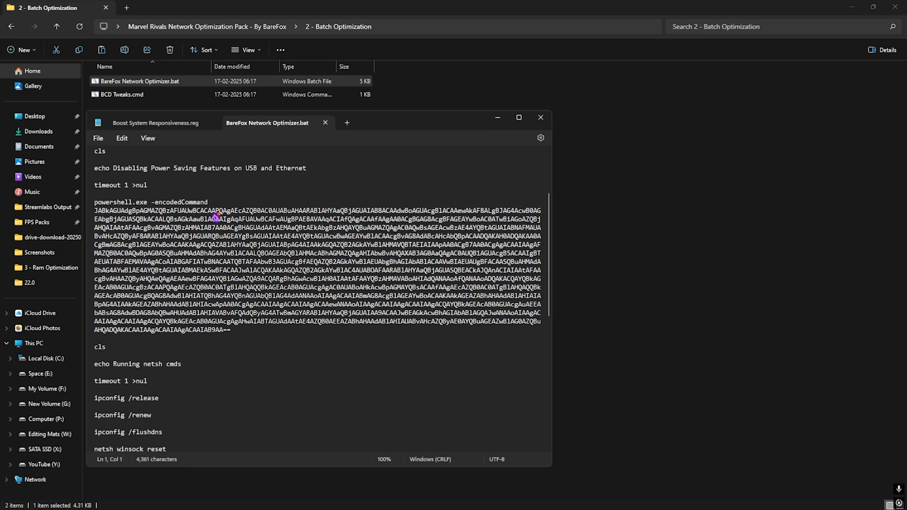
scroll("down", 3)
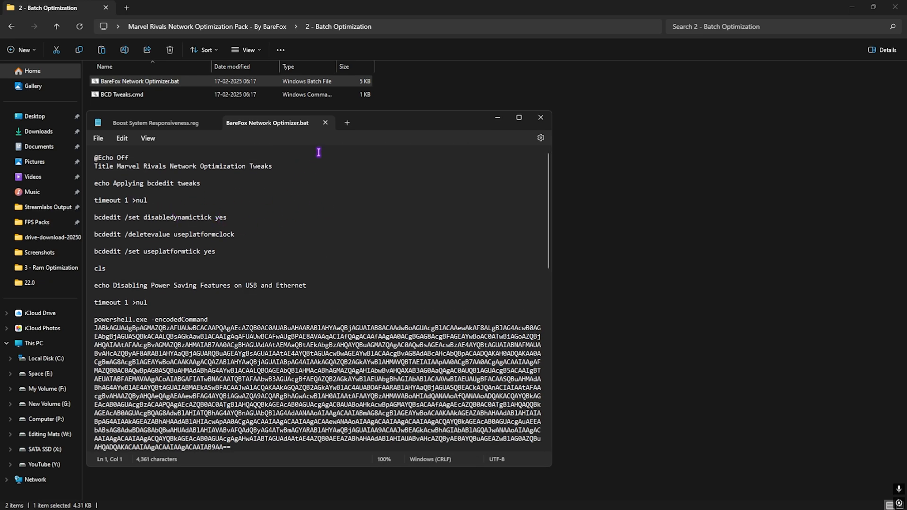
left_click(539, 118)
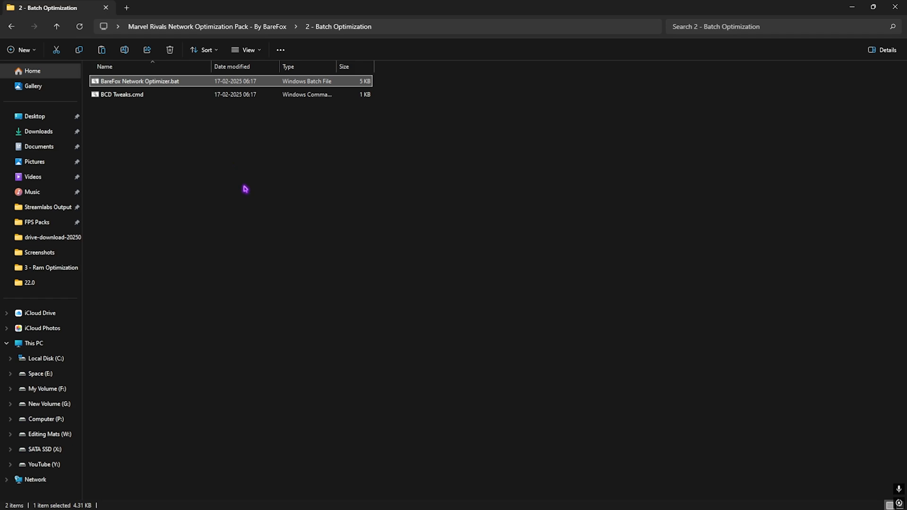
Review the BCD Tweaks script's contents in Notepad
right_click(122, 95)
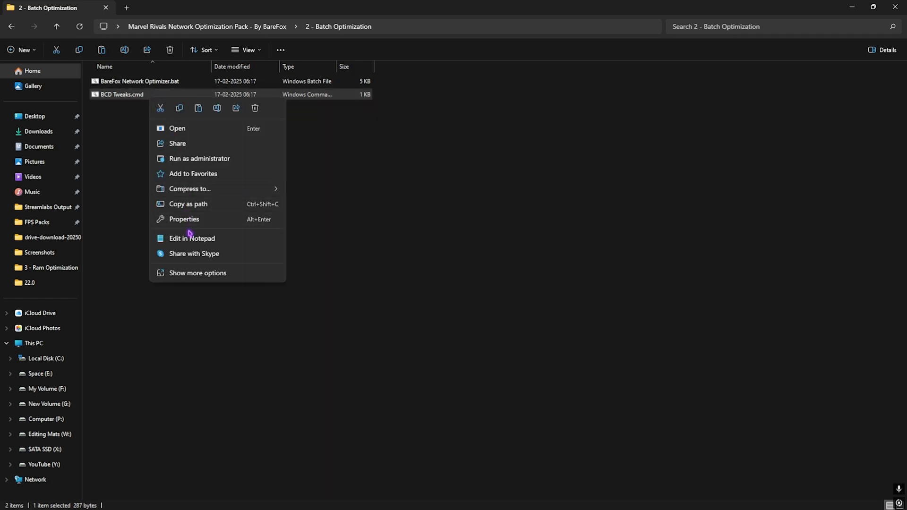
left_click(191, 237)
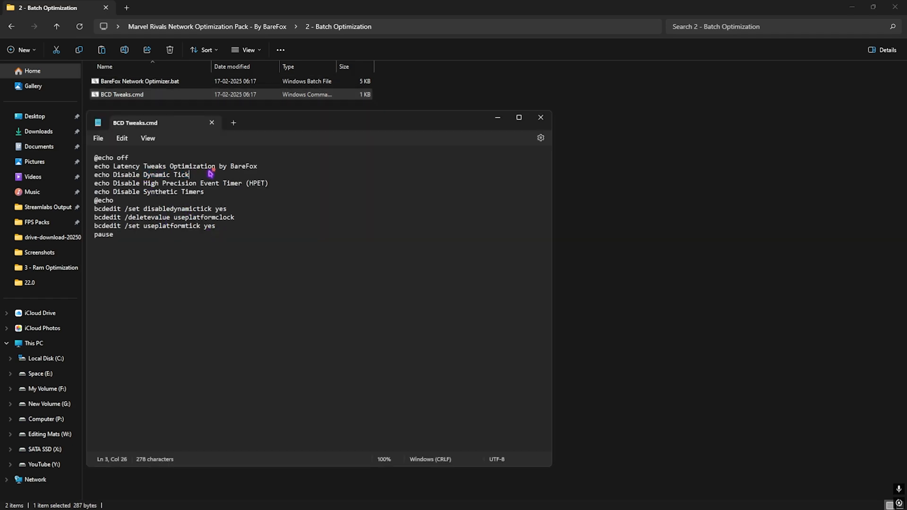
double_click(177, 191)
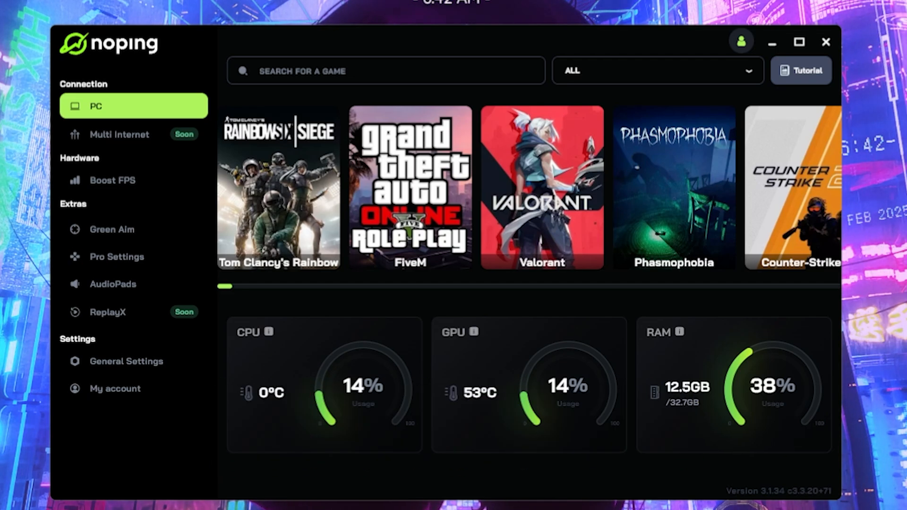
Search NoPing's game library for 'Mar' and select the Marvel Rivals tile
left_click(385, 70)
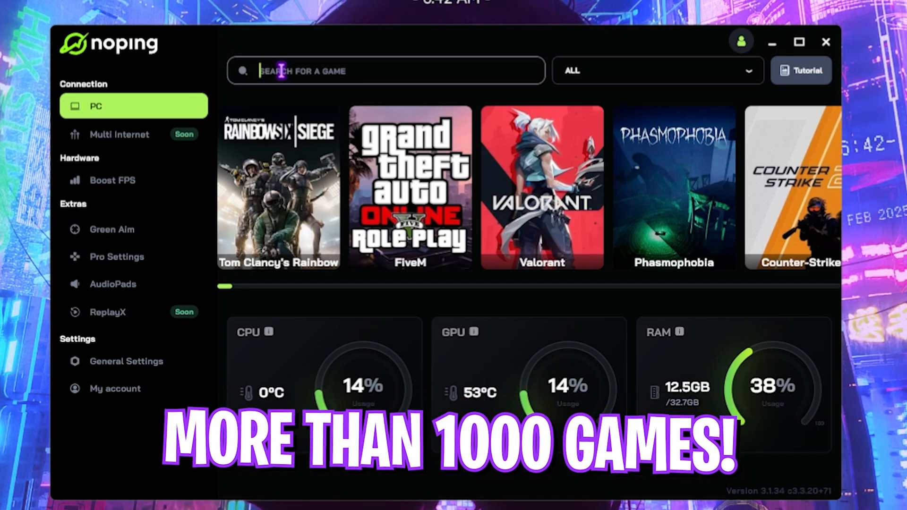
type("Mar")
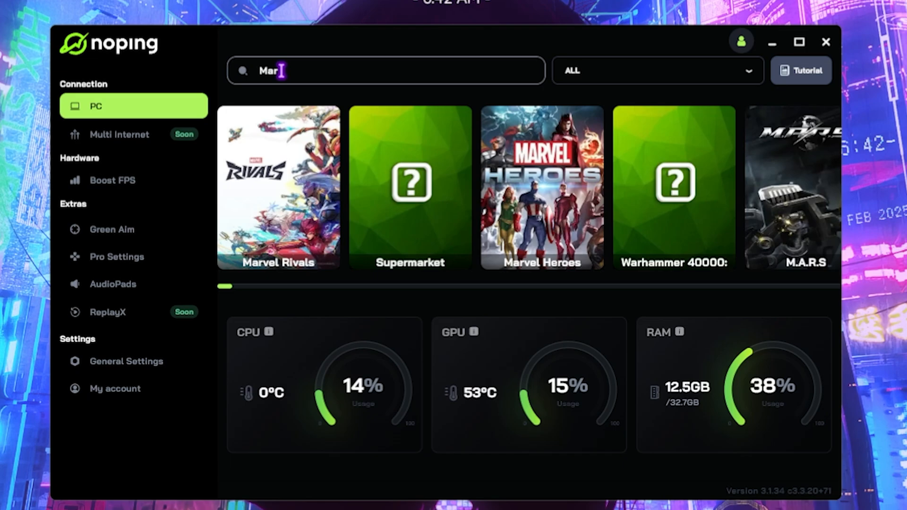
left_click(278, 187)
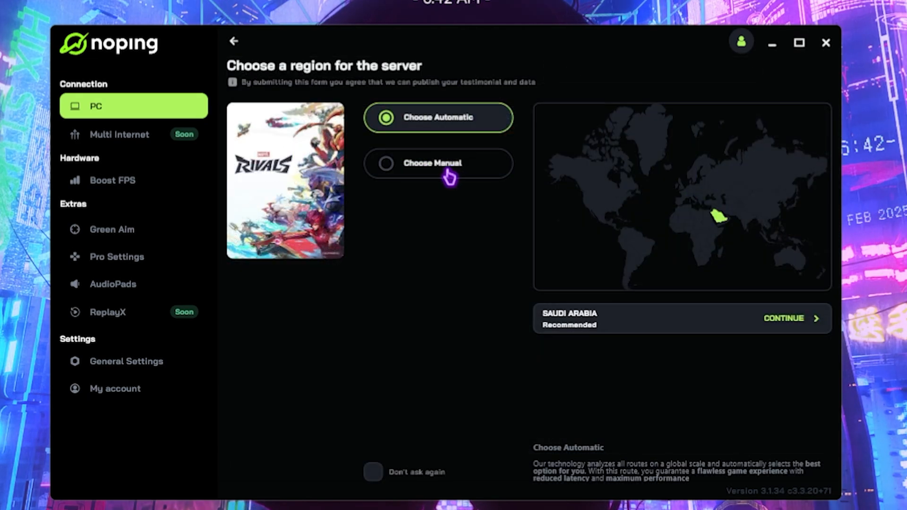
Pass the region screen and optimize Marvel Rivals via Chennai 01 at 58 ms
left_click(438, 163)
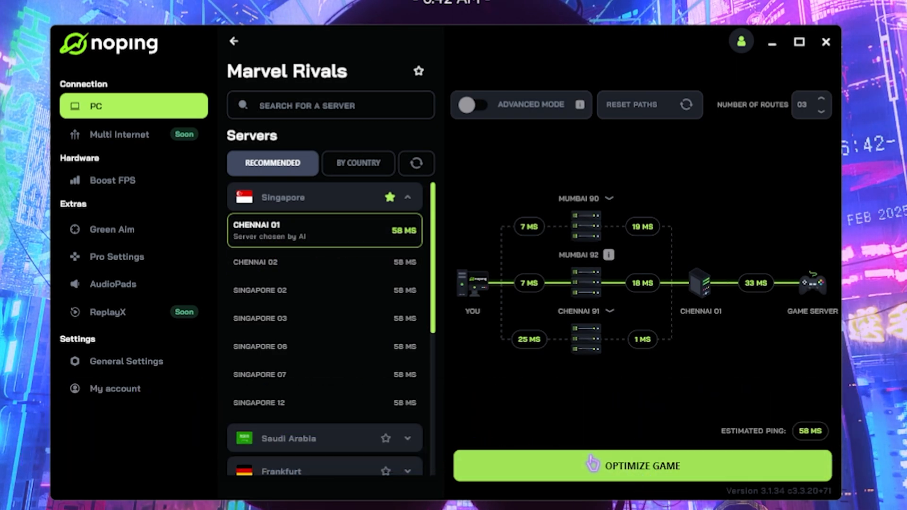
left_click(641, 466)
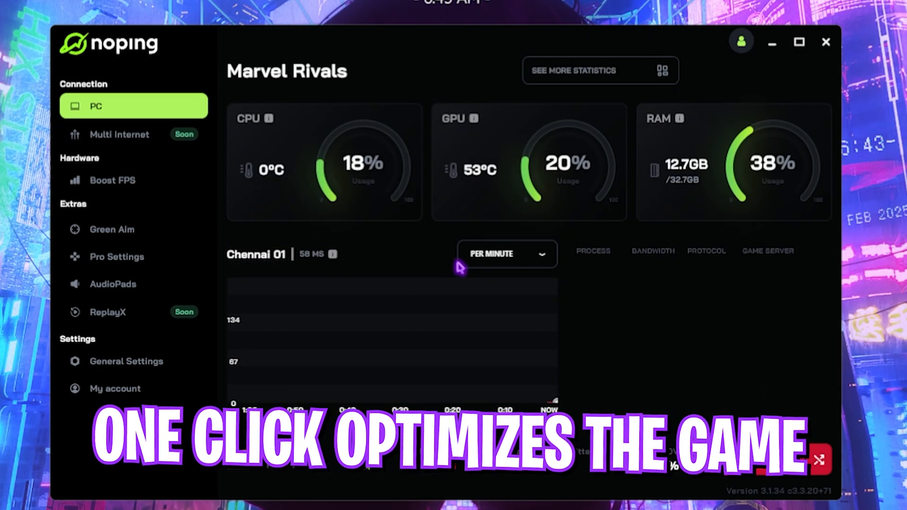